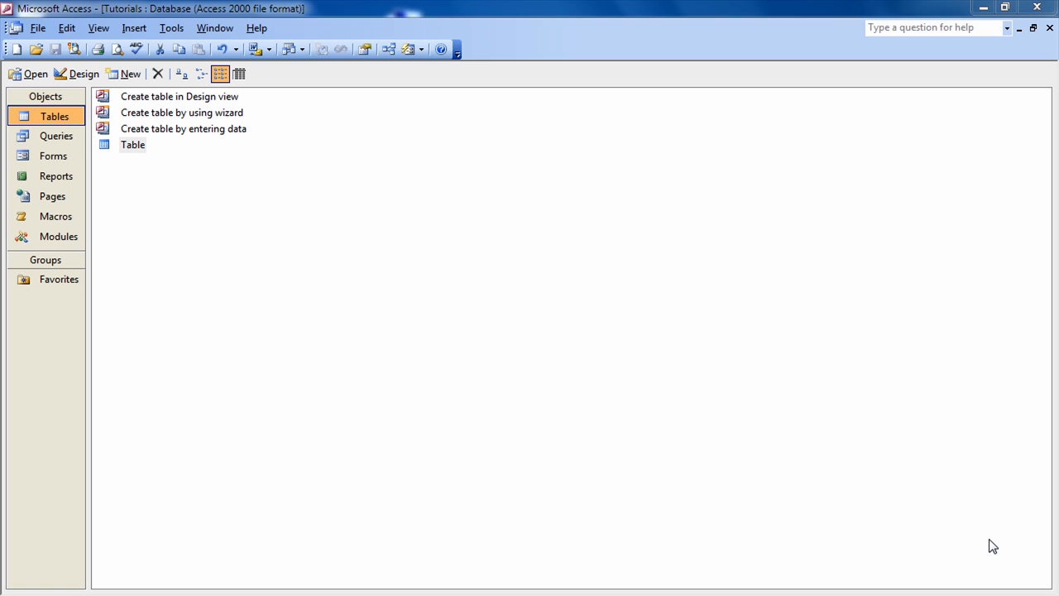
{"action": "mouse_move", "coordinate": [135, 75]}
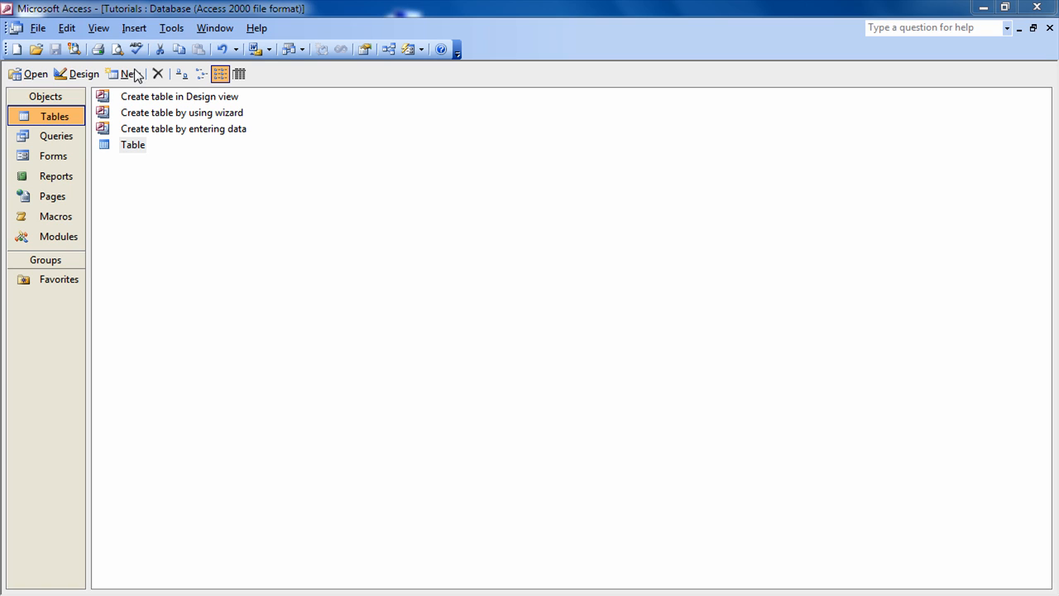
Start a new linked table and pick Orders.xls from the Desktop.
{"action": "left_click", "coordinate": [124, 74]}
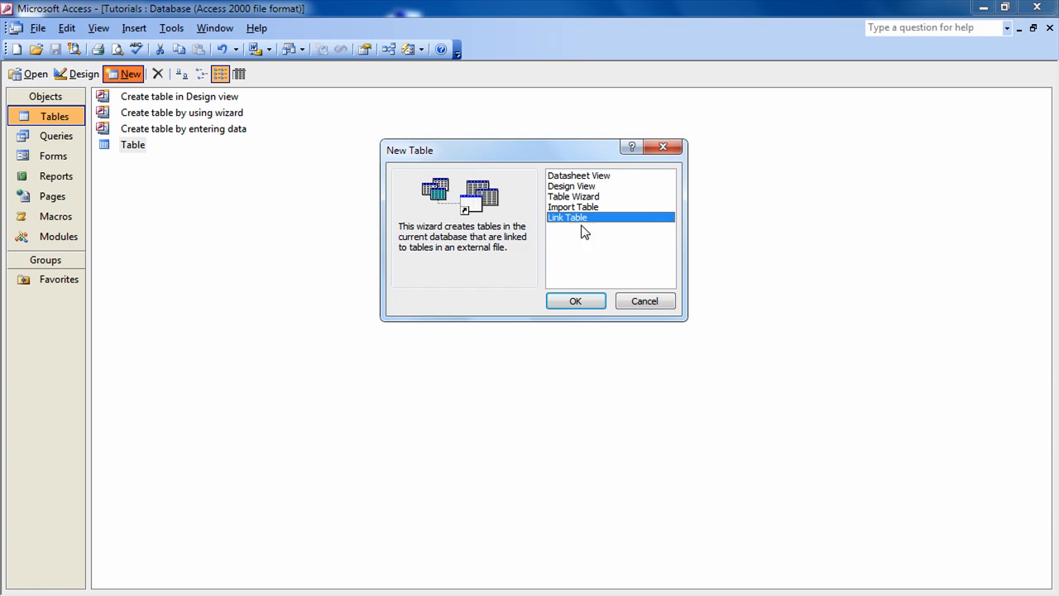
{"action": "left_click", "coordinate": [575, 300]}
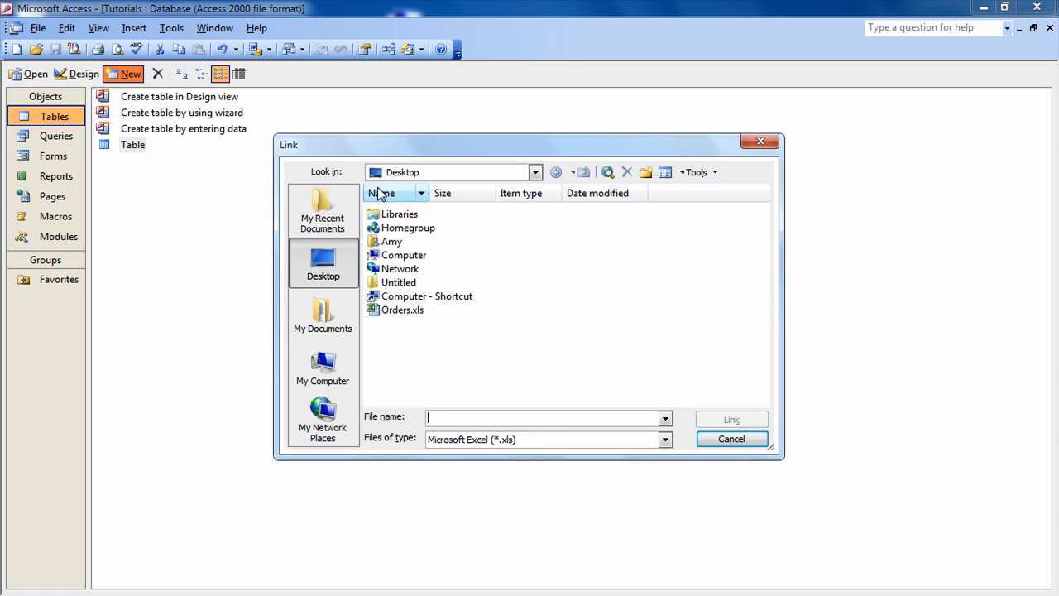
{"action": "left_click", "coordinate": [403, 309]}
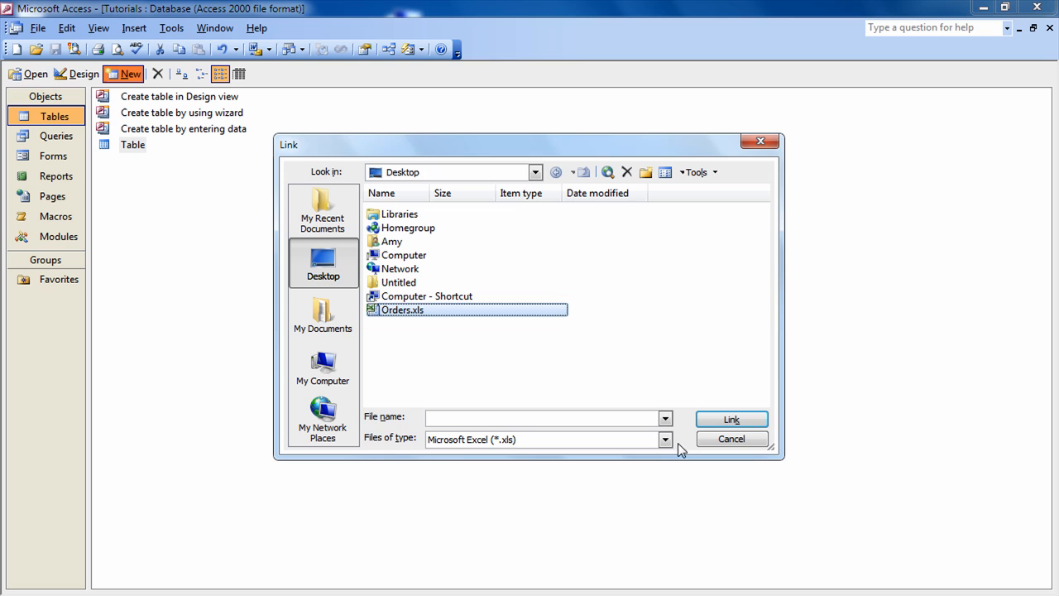
Filter the file type to Microsoft Excel, reselect Orders.xls and link it.
{"action": "left_click", "coordinate": [665, 440]}
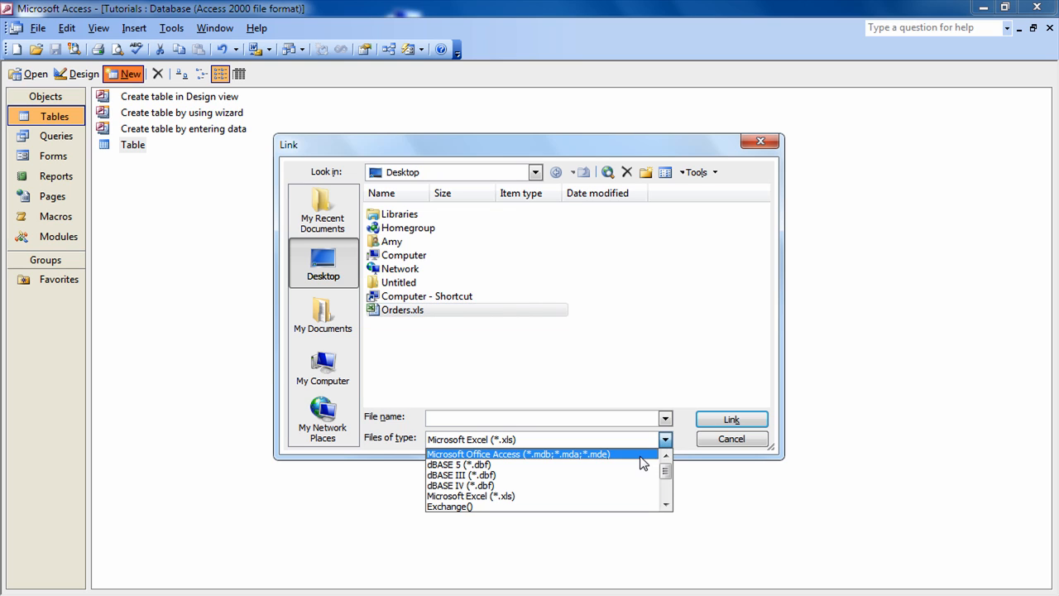
{"action": "left_click", "coordinate": [519, 453]}
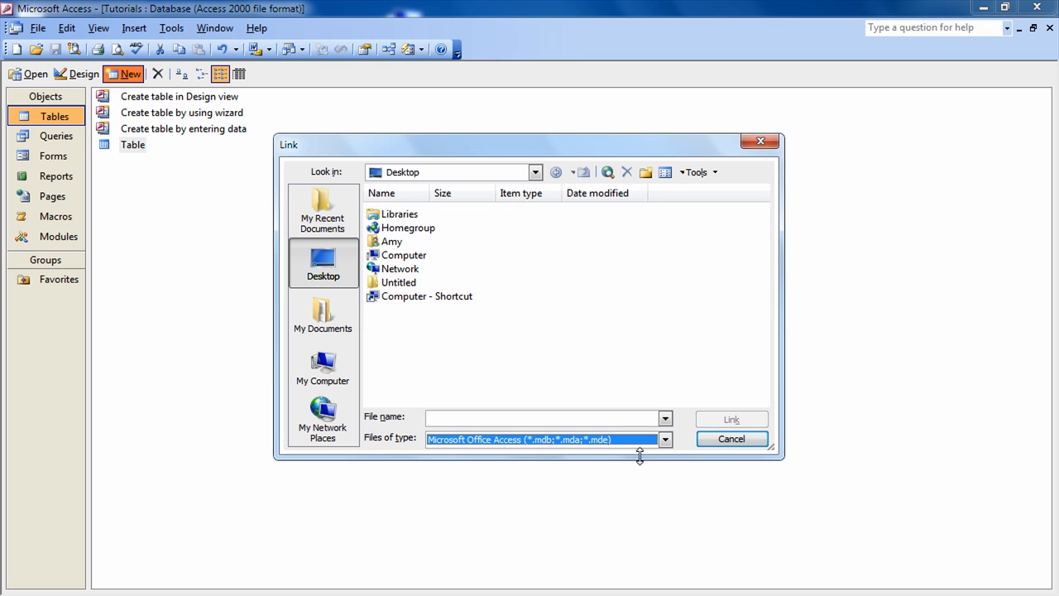
{"action": "mouse_move", "coordinate": [370, 455]}
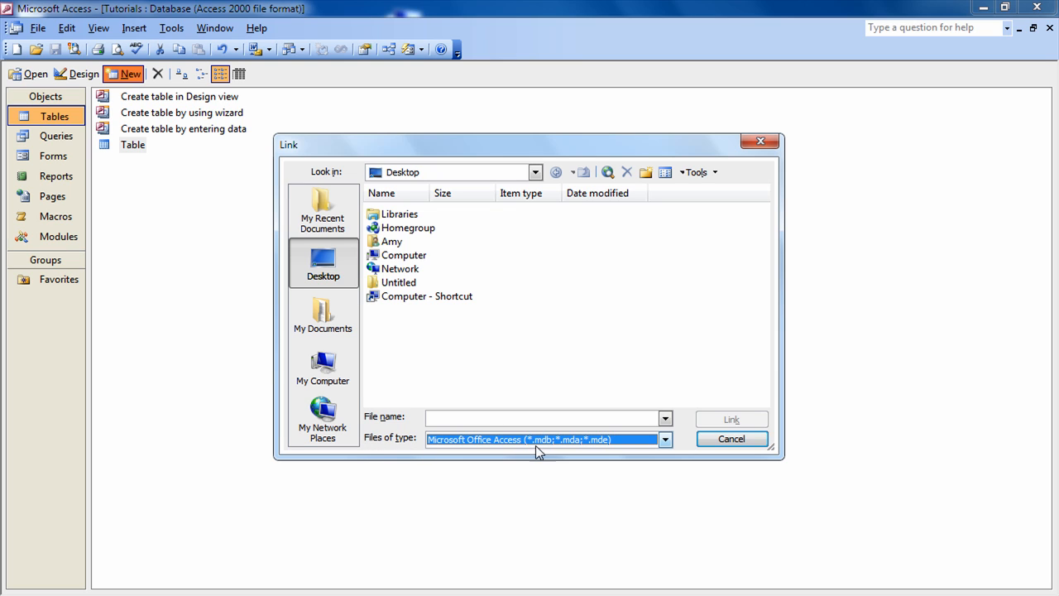
{"action": "left_click", "coordinate": [665, 438]}
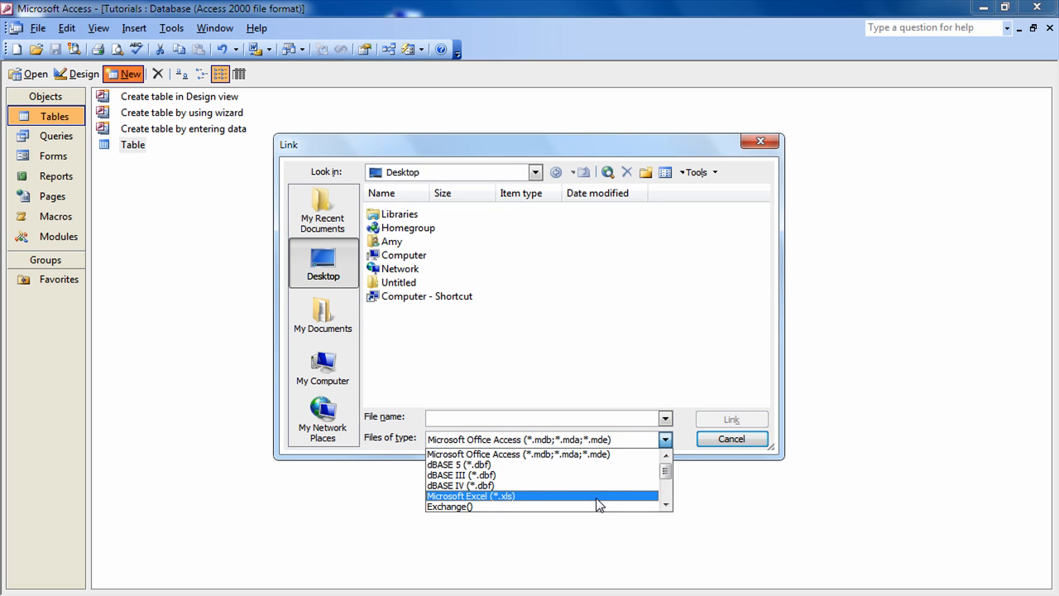
{"action": "left_click", "coordinate": [471, 496]}
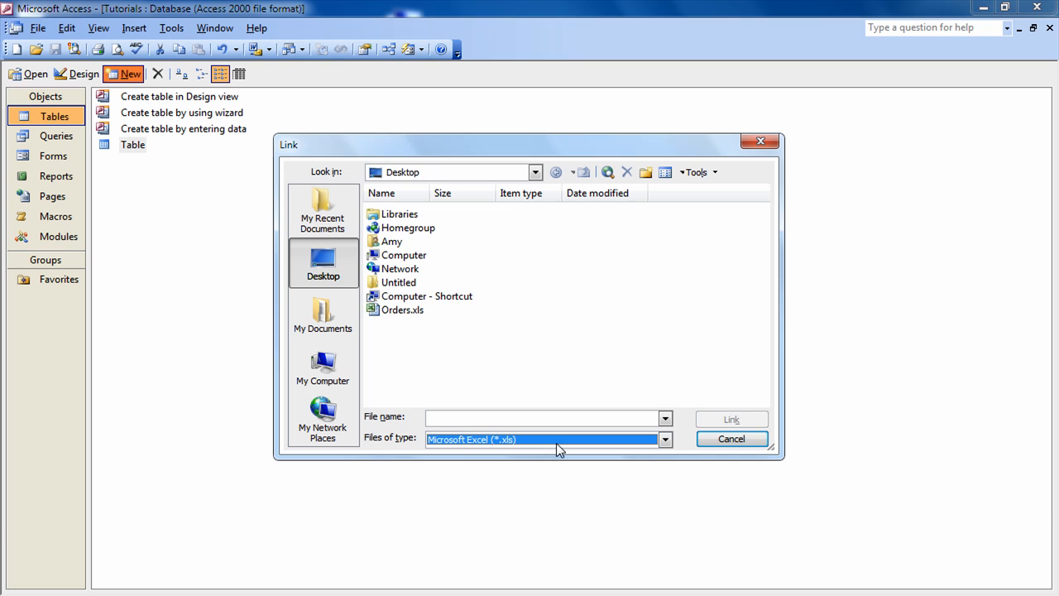
{"action": "left_click", "coordinate": [403, 310]}
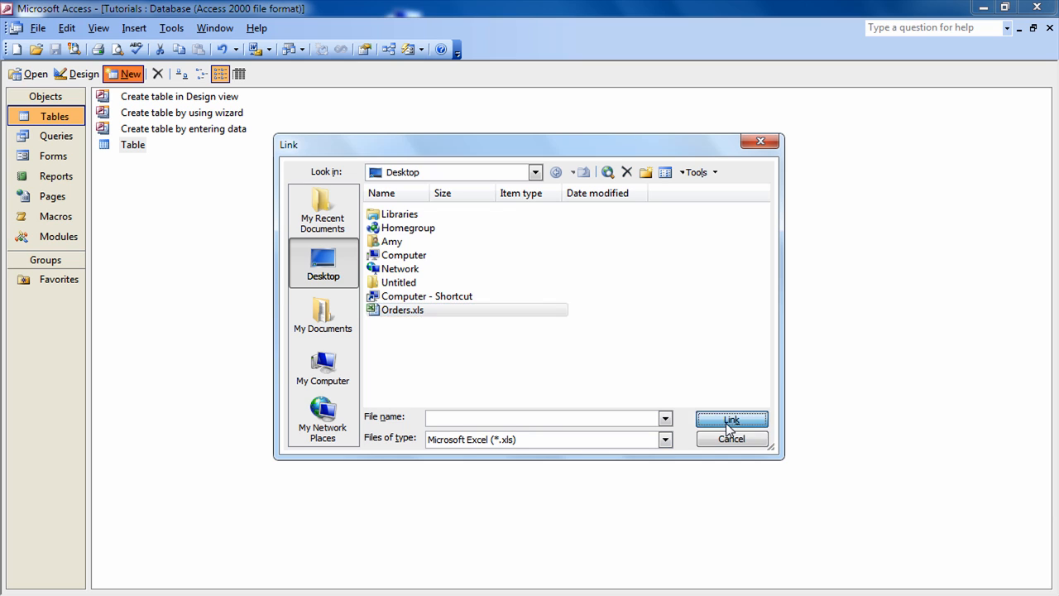
{"action": "left_click", "coordinate": [732, 420]}
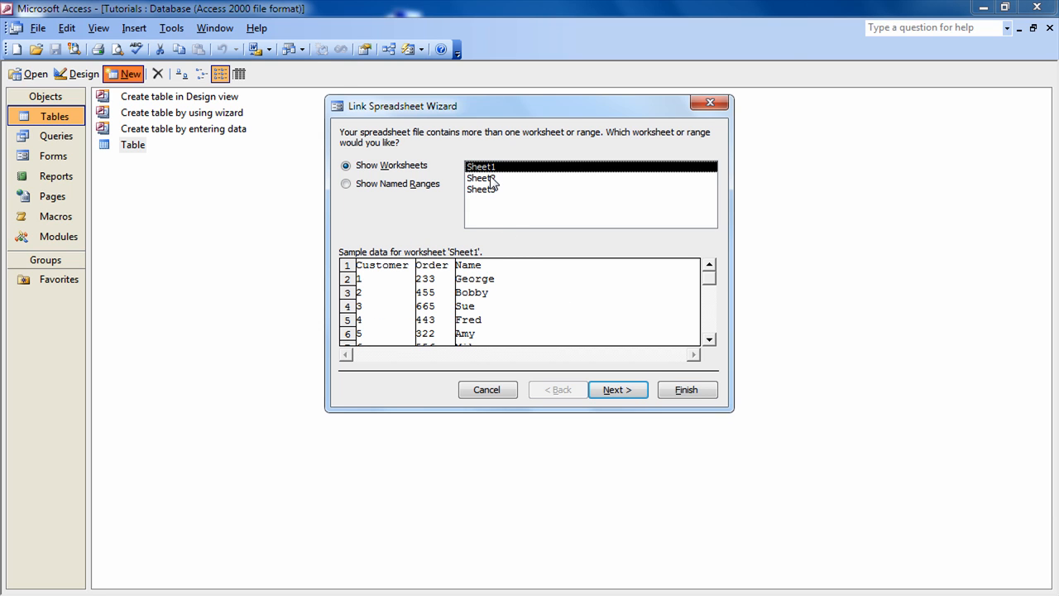
{"action": "mouse_move", "coordinate": [500, 206]}
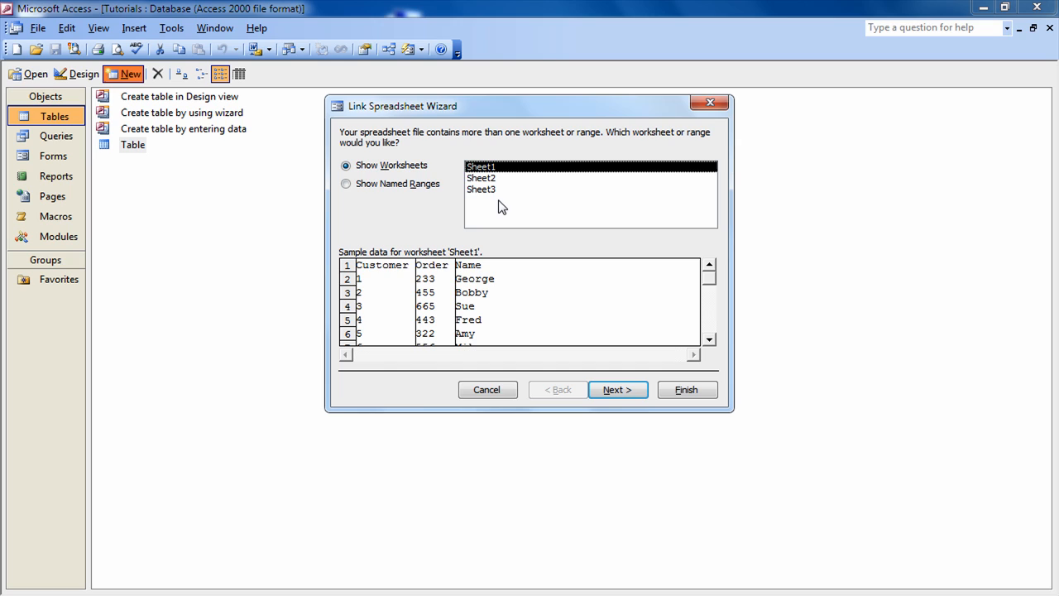
Preview Sheet2 and Sheet3, then keep Sheet1 as the worksheet to link.
{"action": "left_click", "coordinate": [480, 178]}
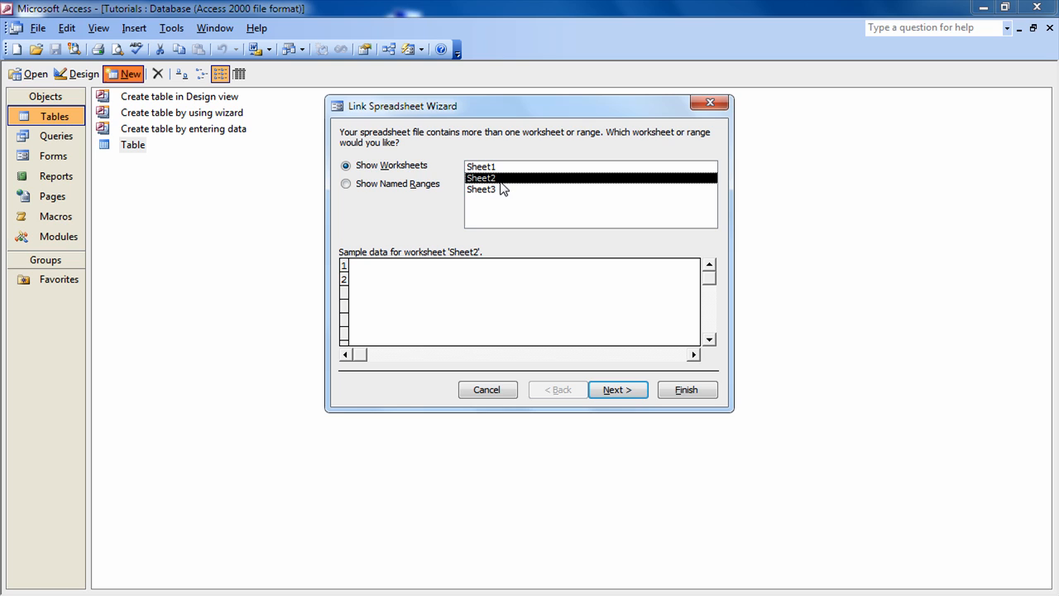
{"action": "left_click", "coordinate": [482, 188]}
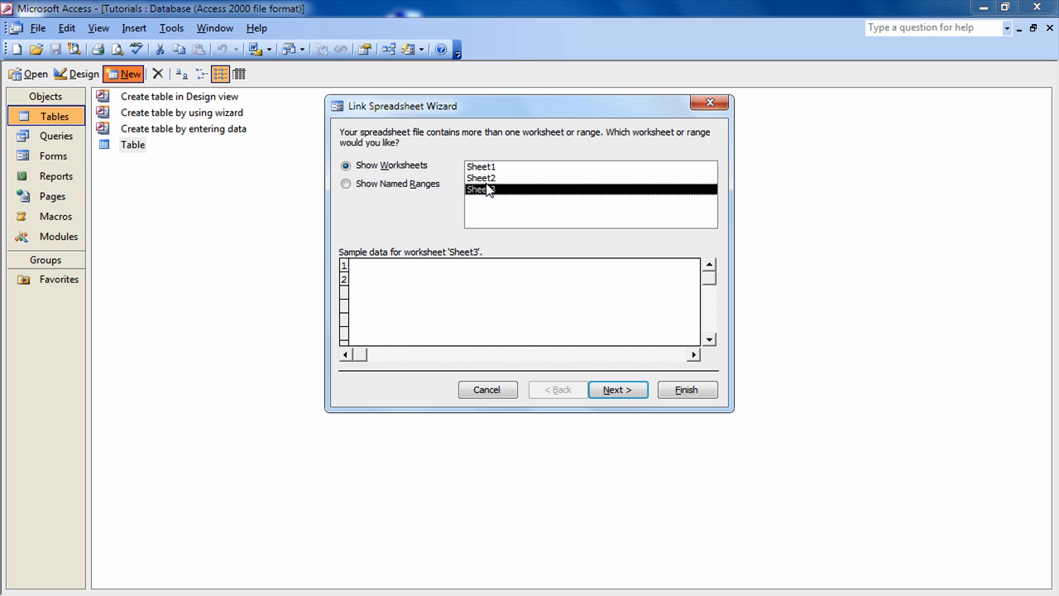
{"action": "left_click", "coordinate": [481, 166]}
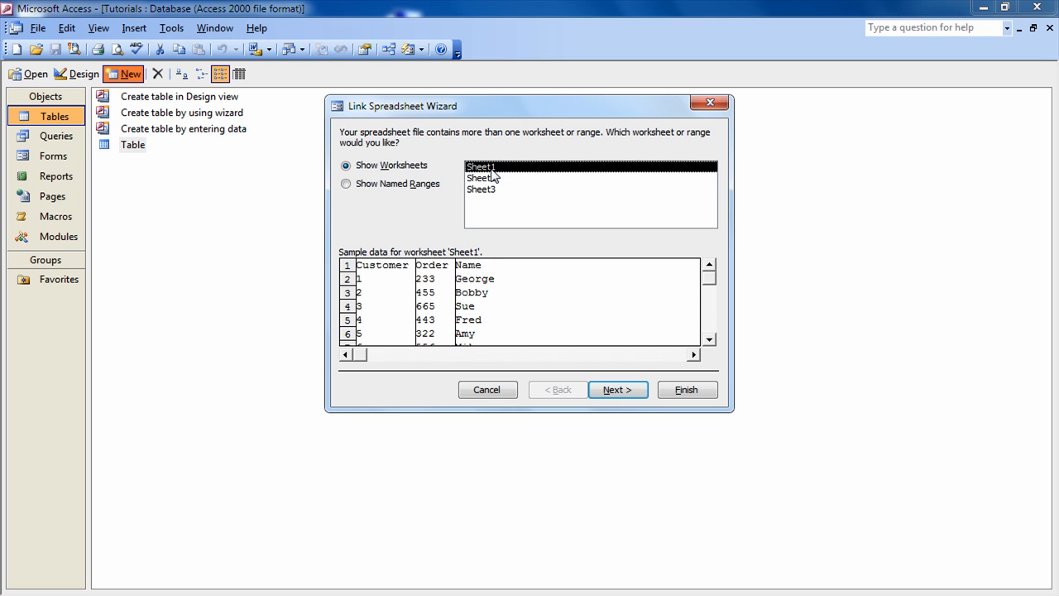
{"action": "left_click", "coordinate": [617, 389]}
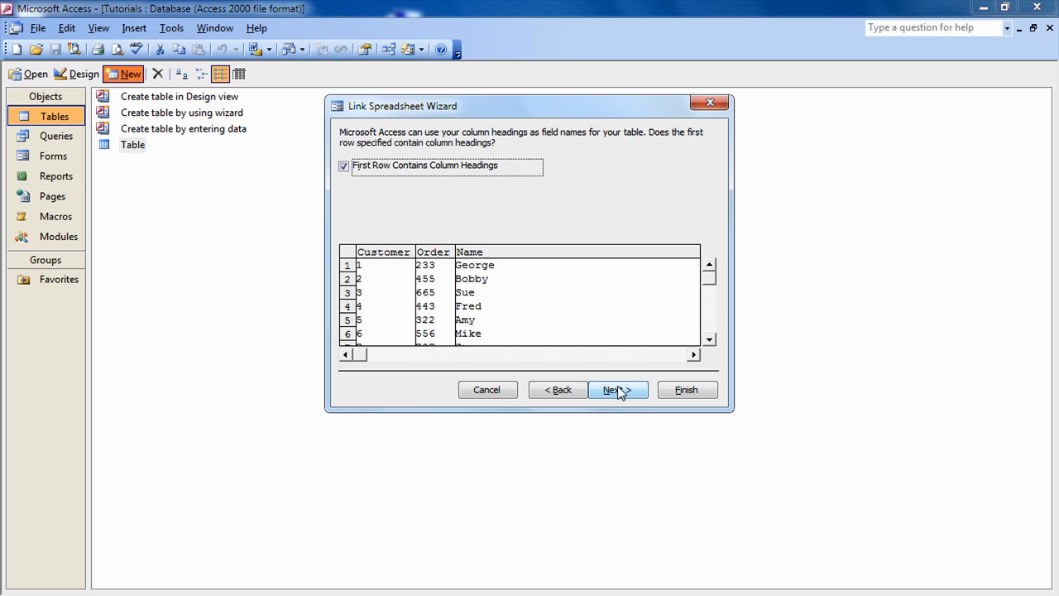
{"action": "mouse_move", "coordinate": [621, 394]}
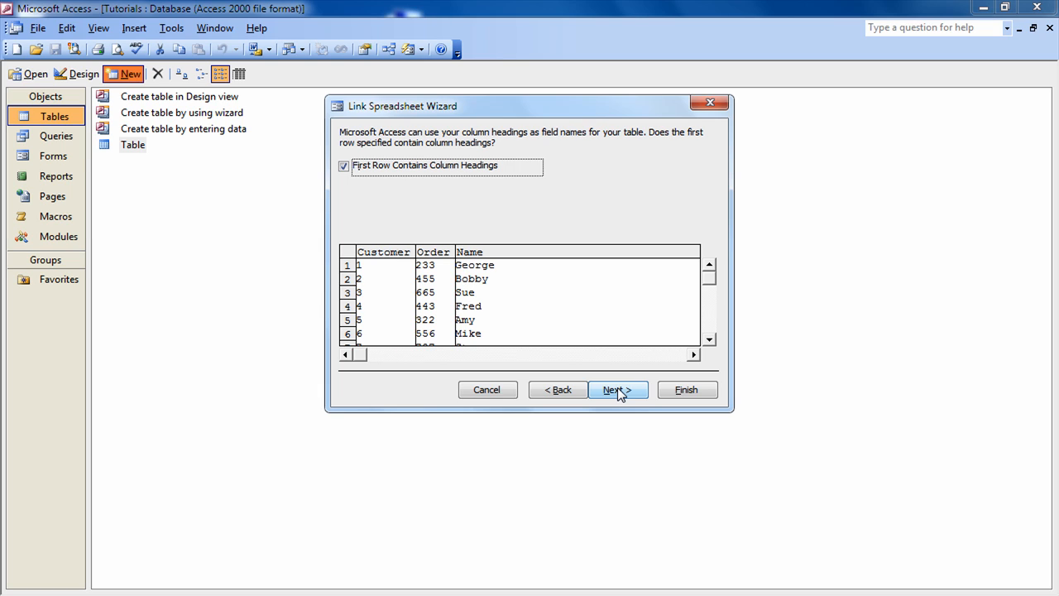
Name the linked table EXL-Table, finish the wizard and dismiss the confirmation.
{"action": "left_click", "coordinate": [617, 389]}
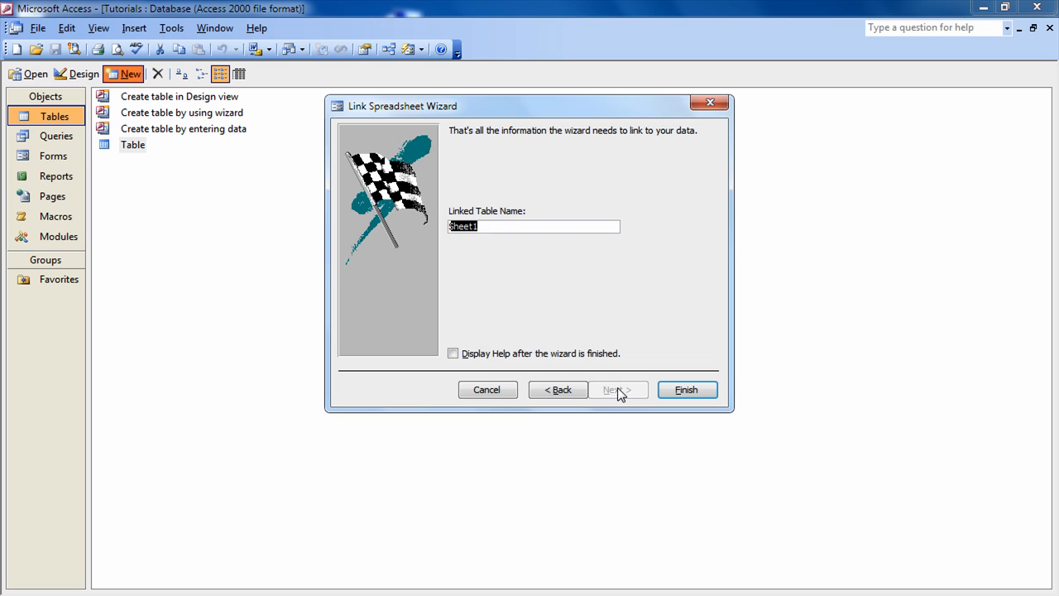
{"action": "type", "text": "Ex"}
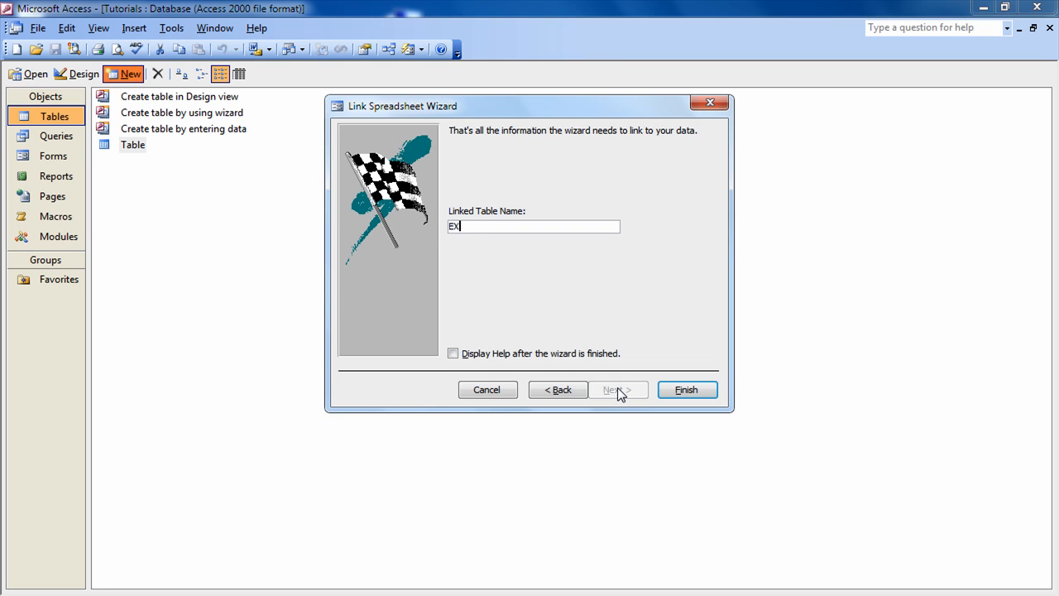
{"action": "type", "text": "L"}
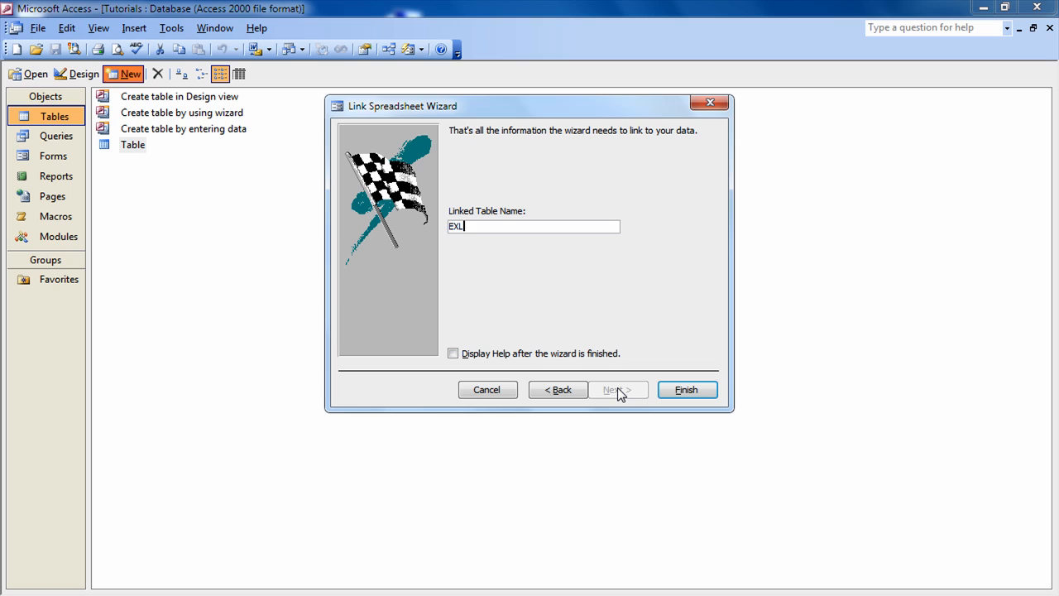
{"action": "type", "text": "-"}
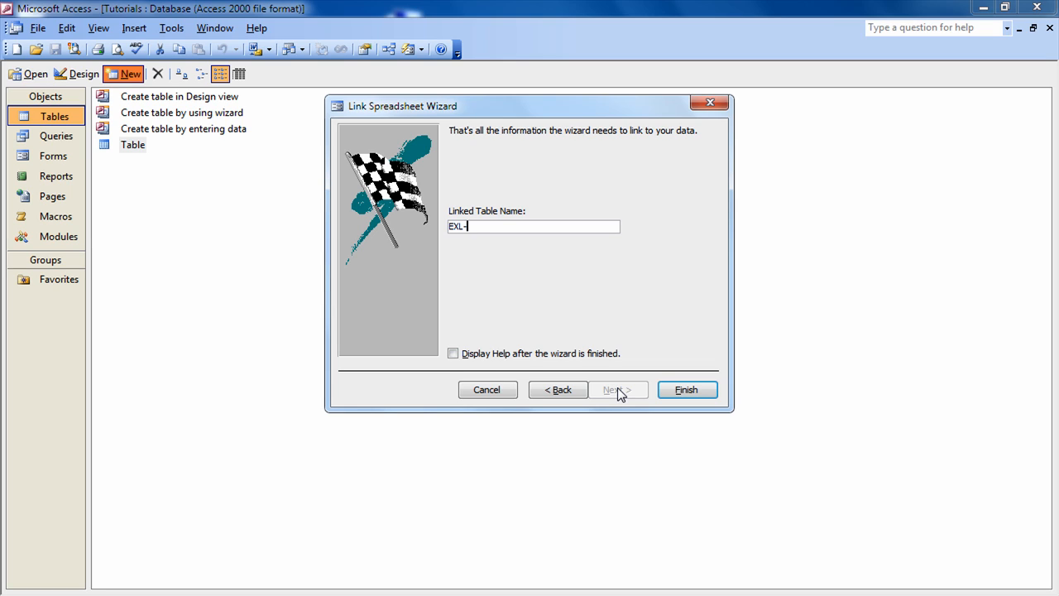
{"action": "type", "text": "Tab"}
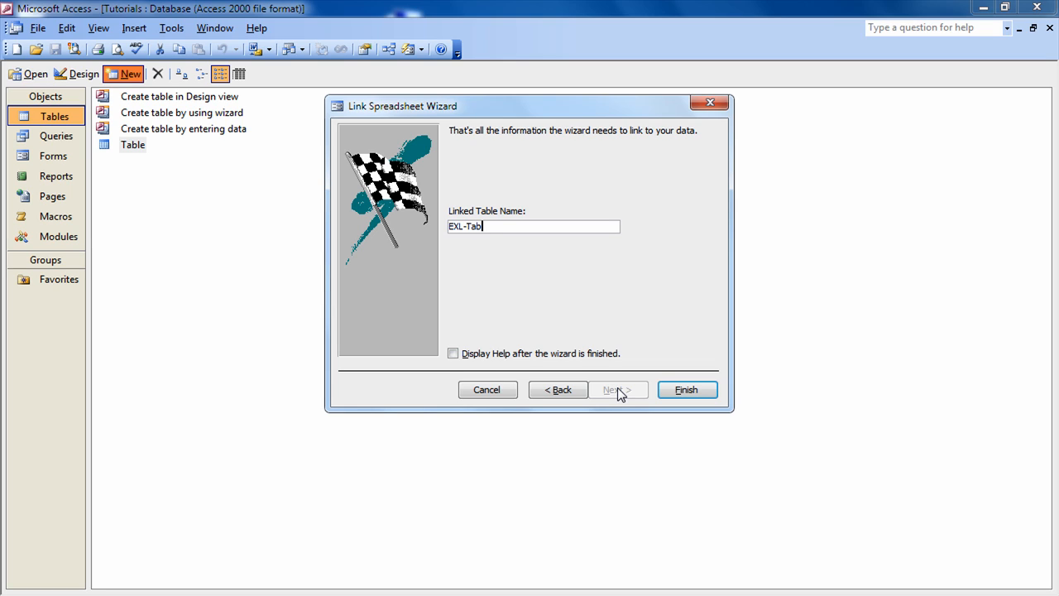
{"action": "type", "text": "l"}
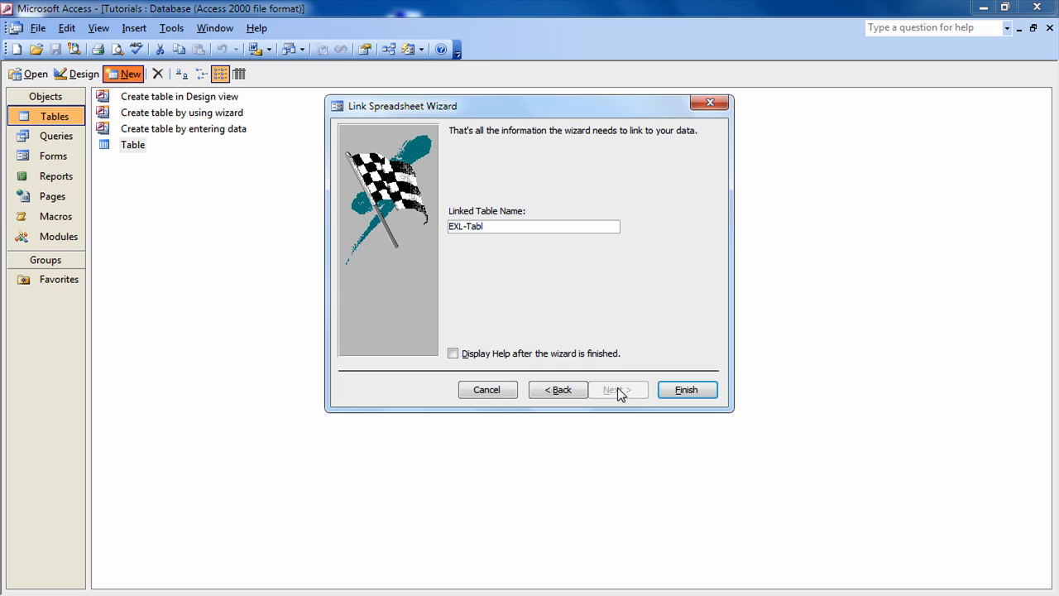
{"action": "left_click", "coordinate": [687, 390]}
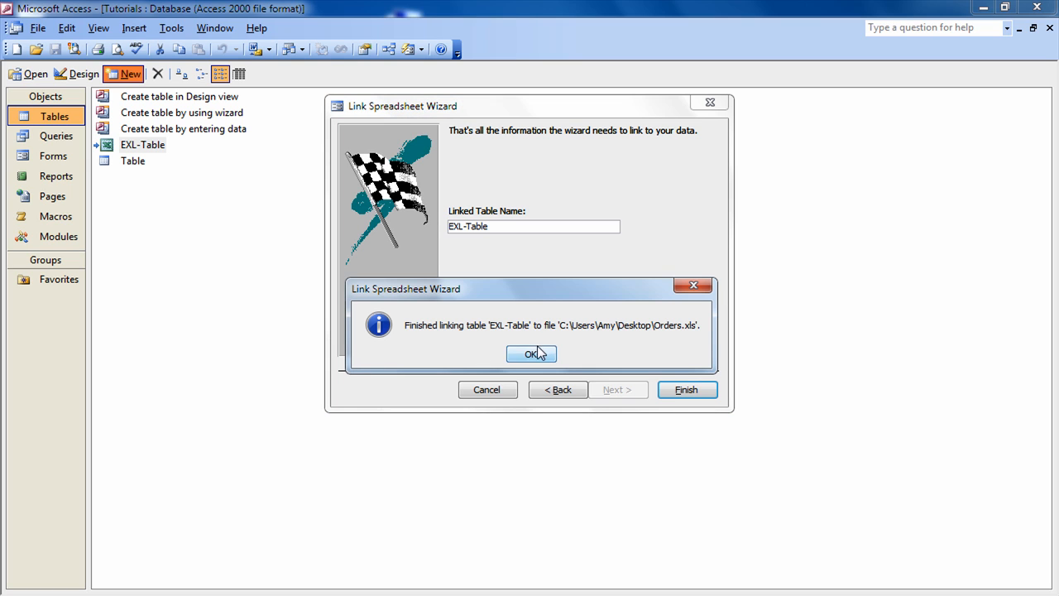
{"action": "left_click", "coordinate": [531, 354]}
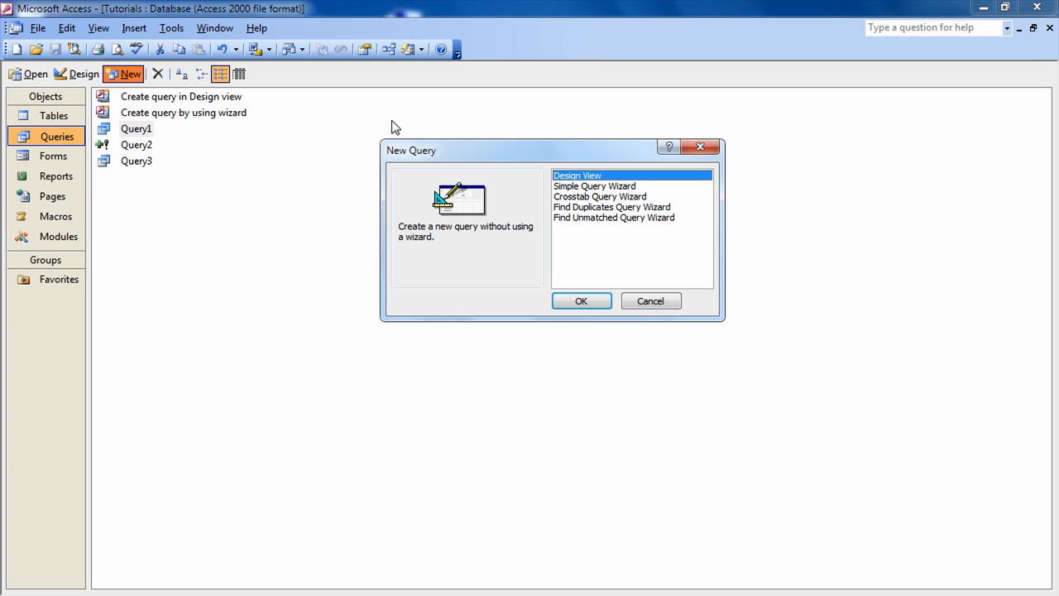
Create a new query in Design View to bring up the Show Table list.
{"action": "left_click", "coordinate": [581, 301]}
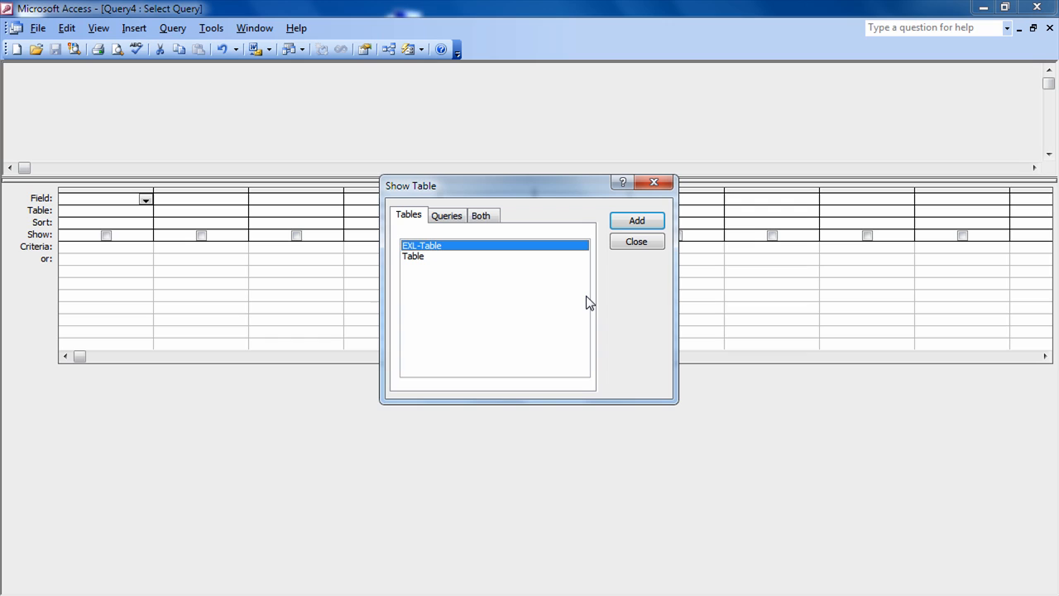